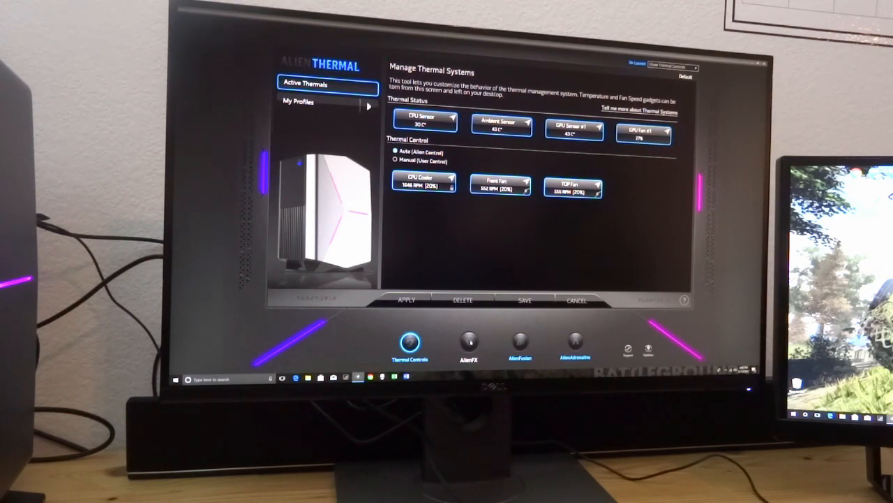
- Switch from thermal settings to the AlienFX page showing the Basic – Ultraviolet theme
left_click(467, 342)
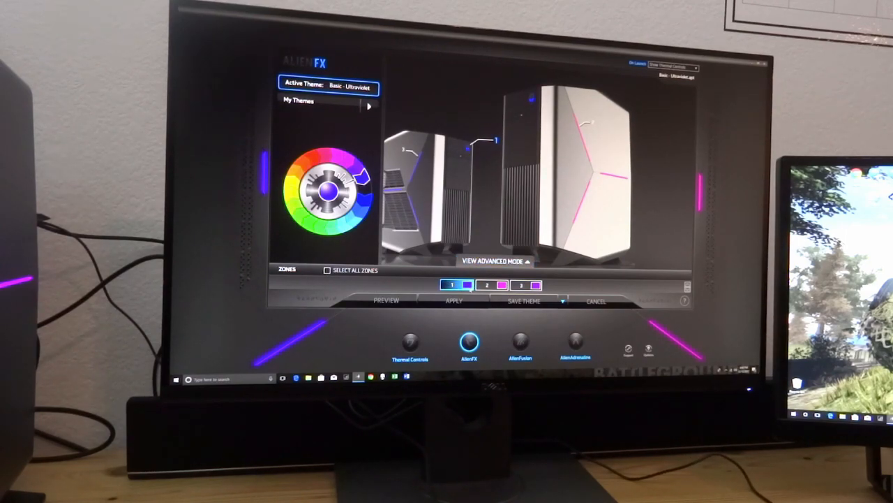
left_click(490, 284)
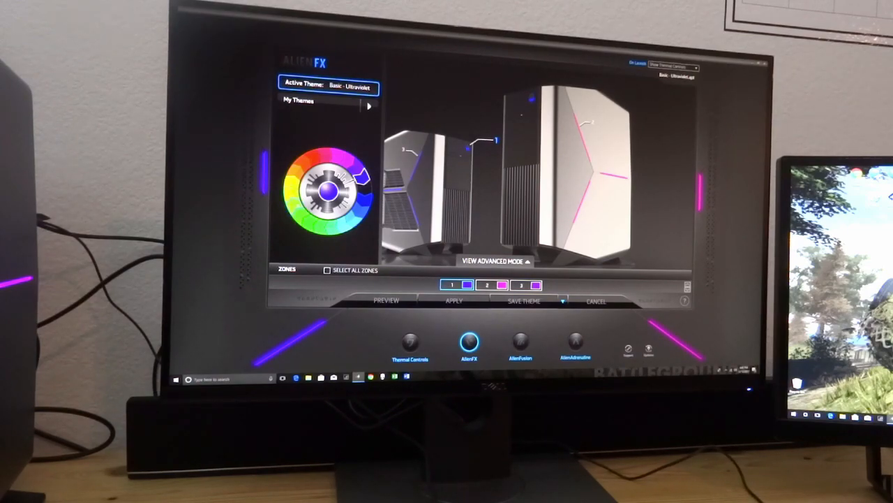
- Set zones 1 and 2 to green on the colour wheel, leaving zone 3 purple
left_click(342, 178)
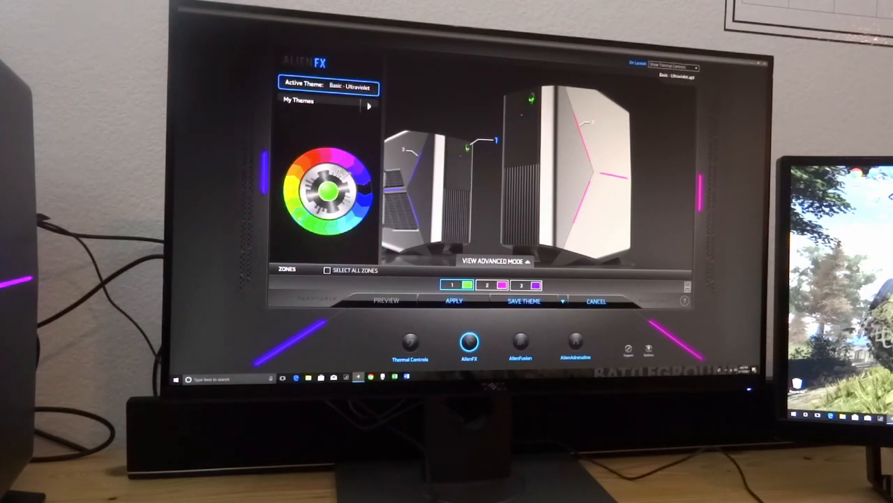
left_click(487, 285)
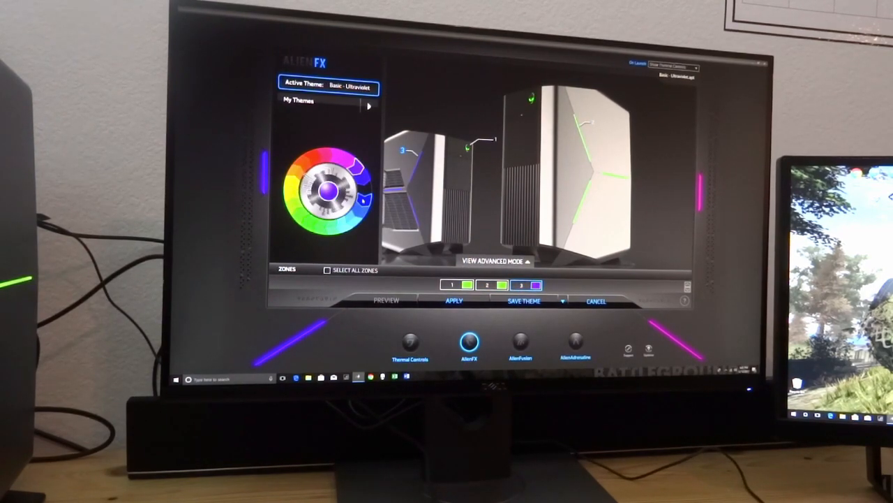
left_click(332, 188)
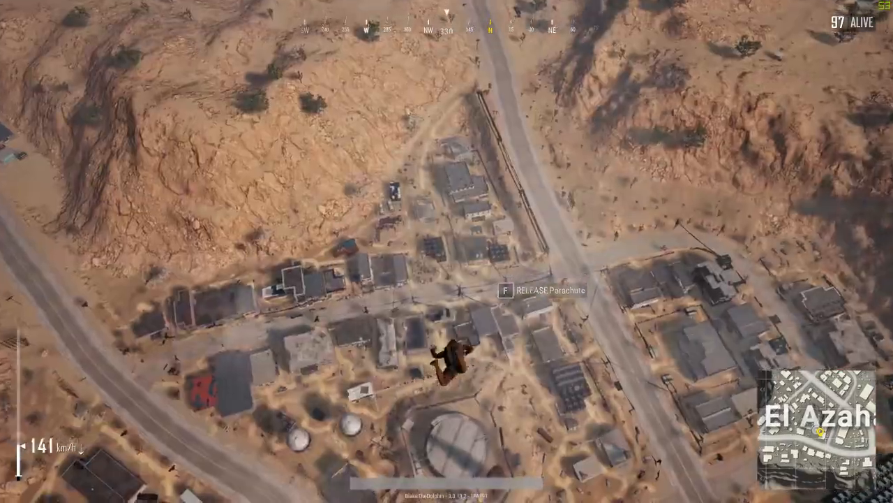
- Deploy the parachute with F while freefalling over El Azahar
key("f")
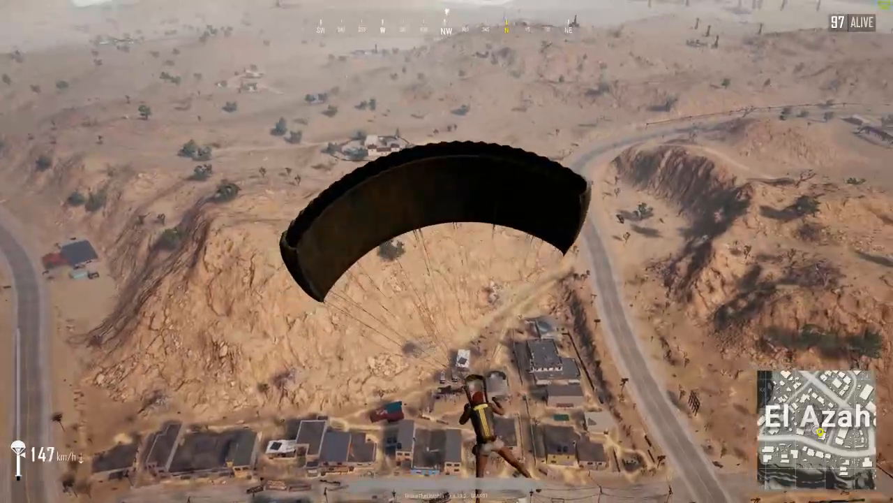